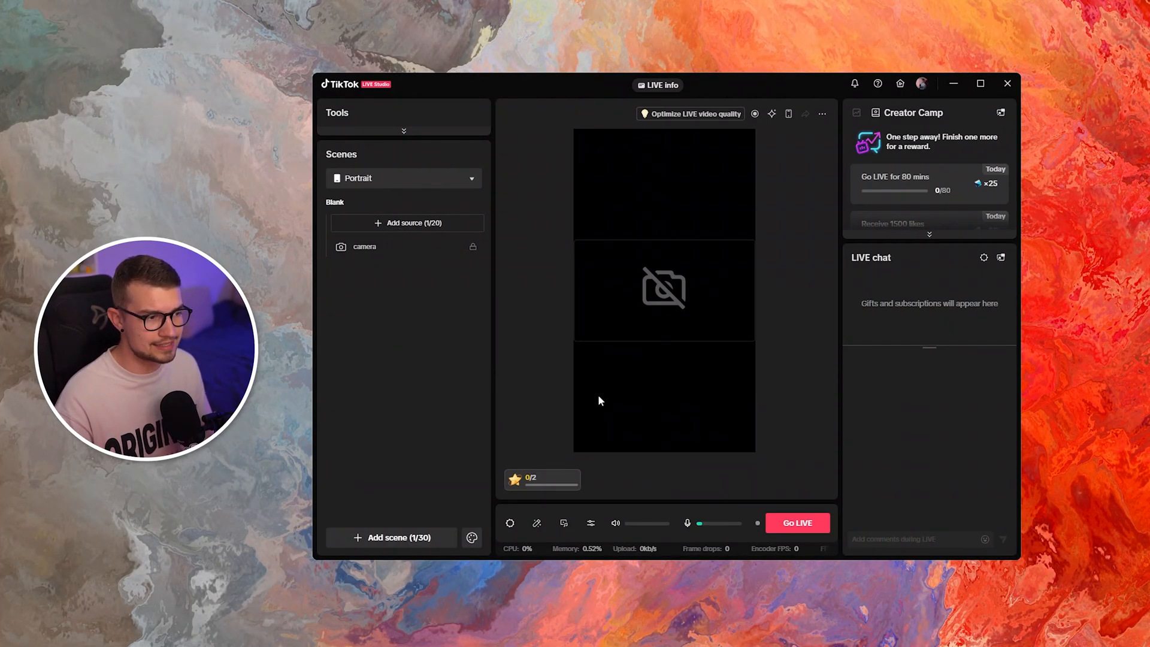
- Begin adding a new source to the Portrait scene
click(406, 223)
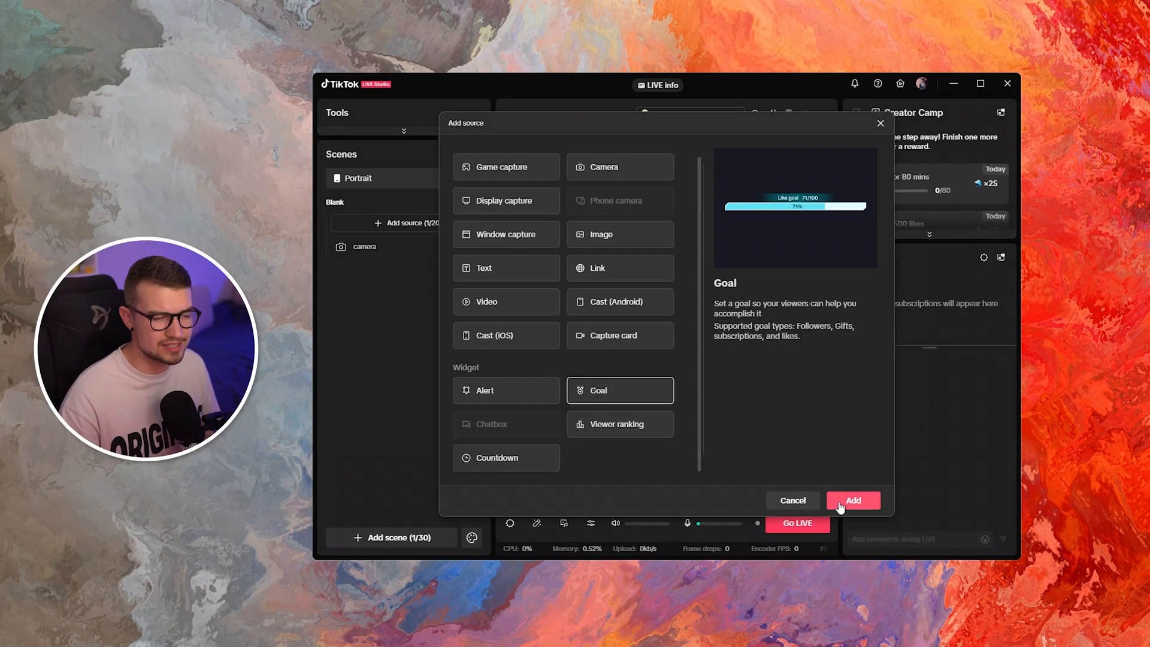
- Add the Goal widget and enter a Followers target of 69000, alert sound left at None
click(851, 501)
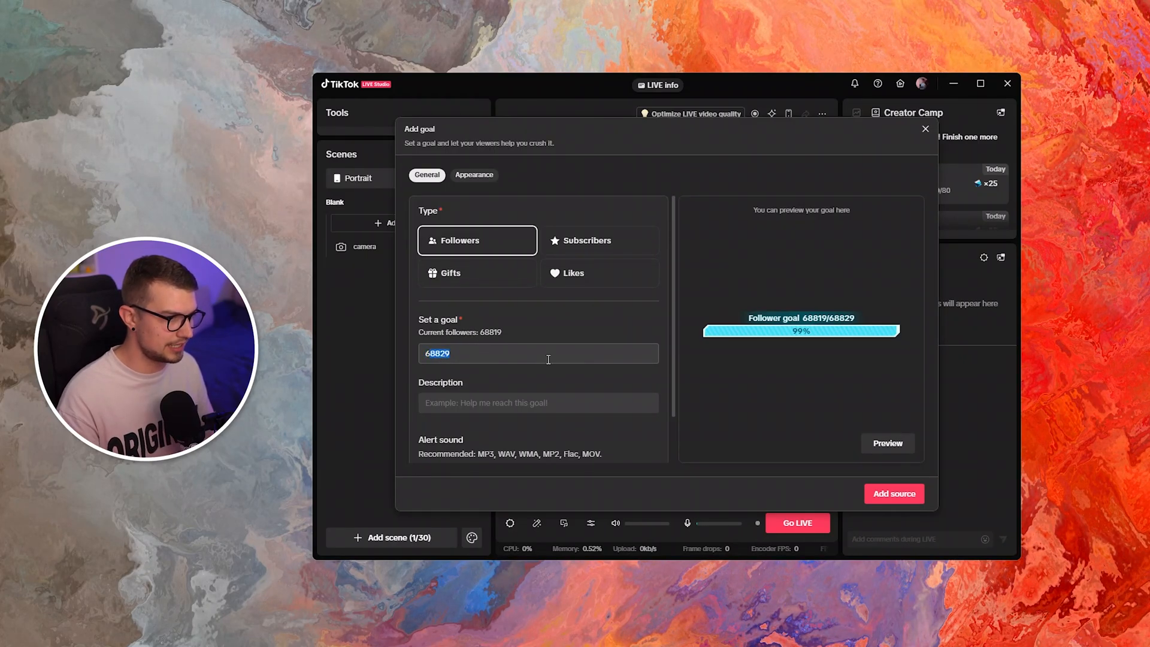
text(69000)
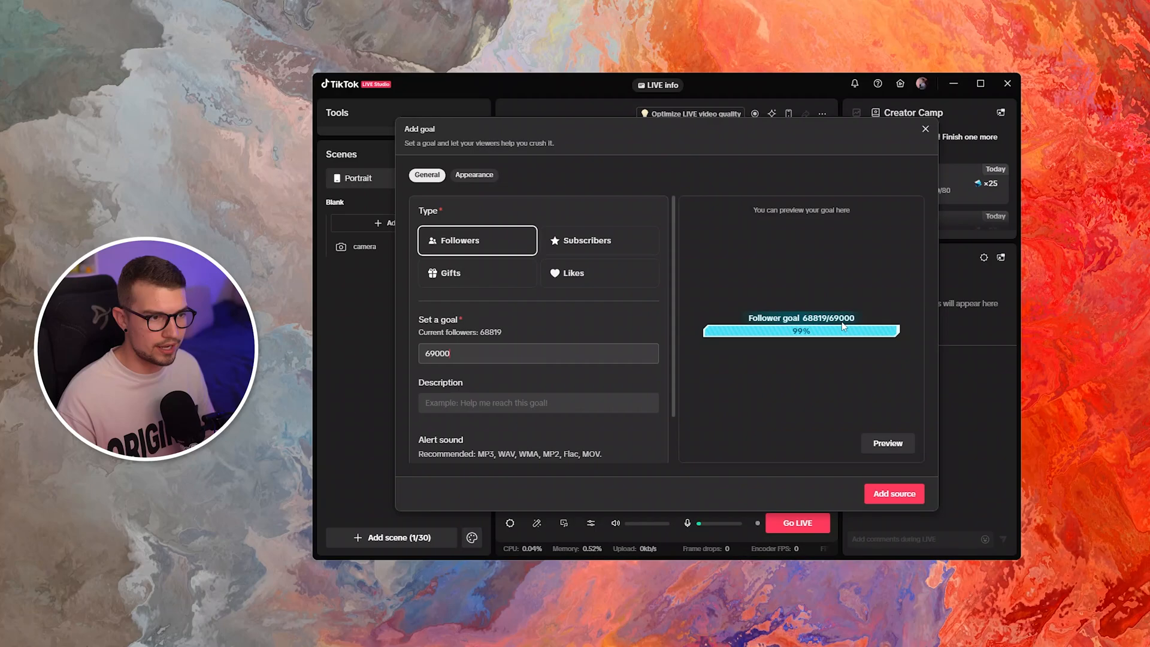
scroll(down, 3)
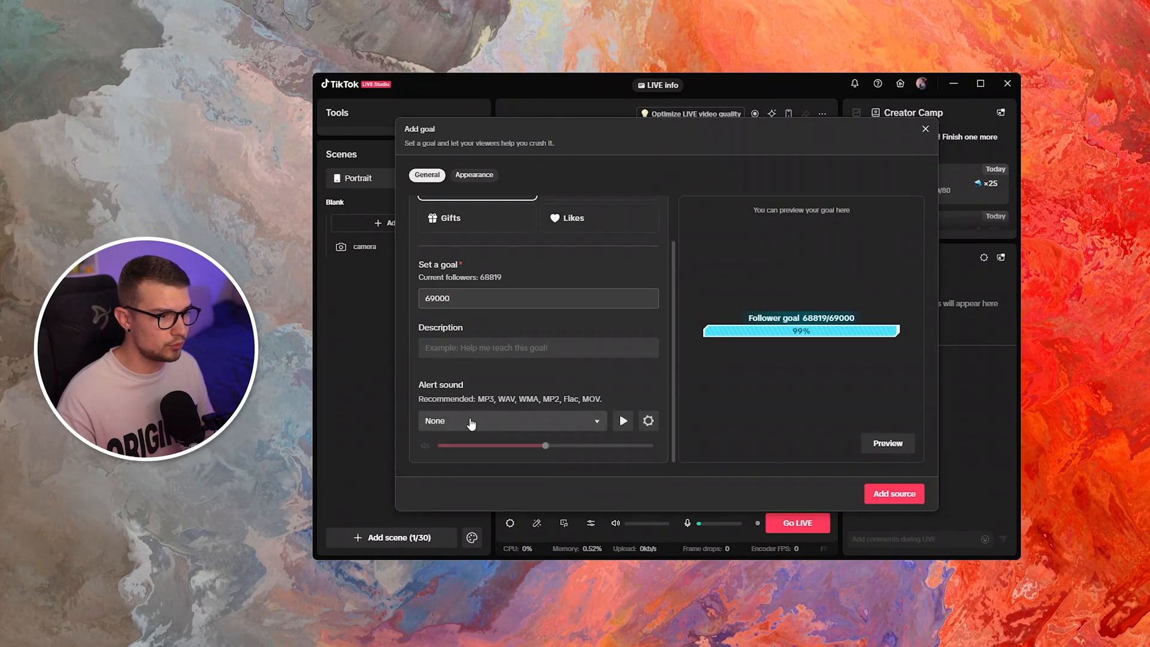
click(511, 421)
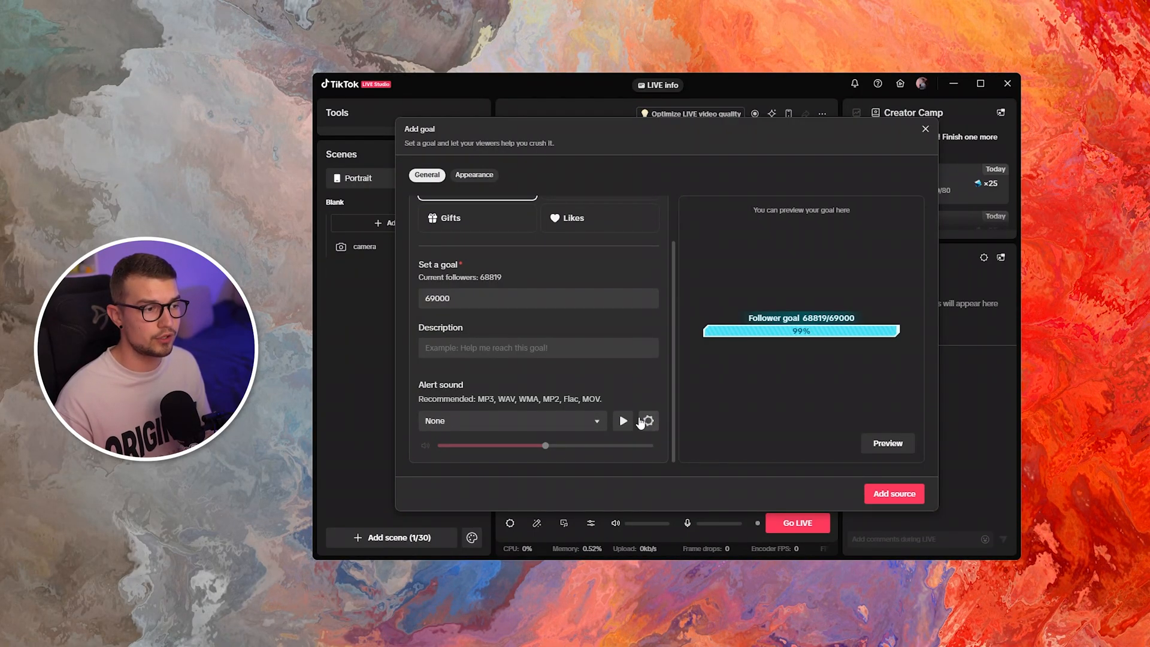
click(647, 420)
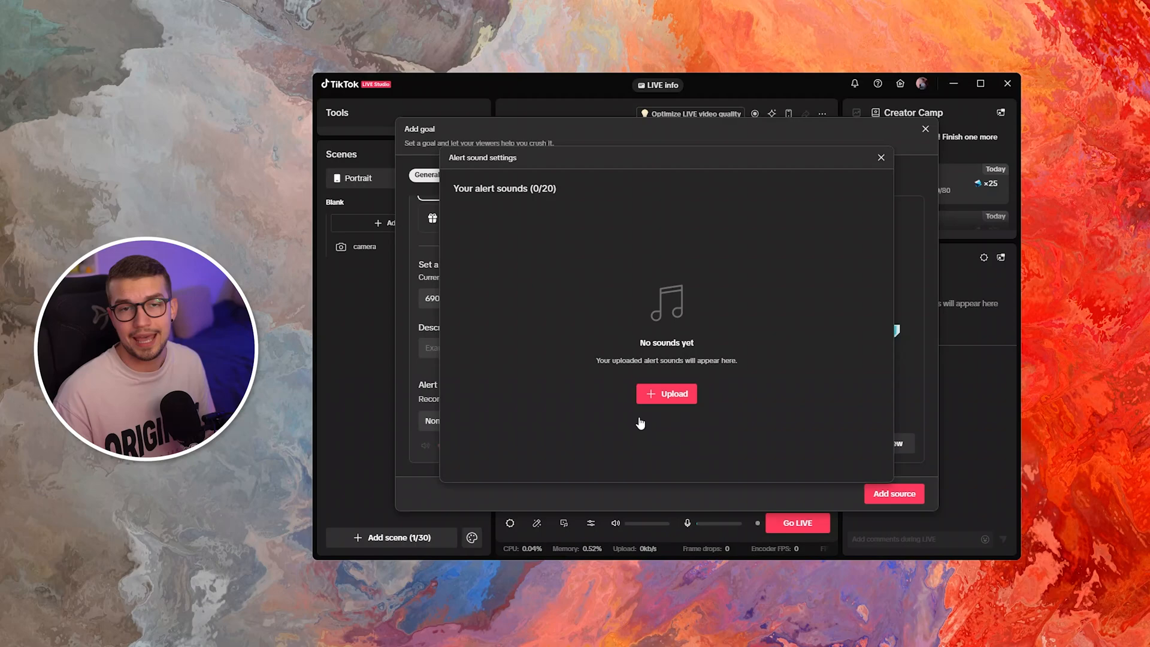
mouse_move(842, 205)
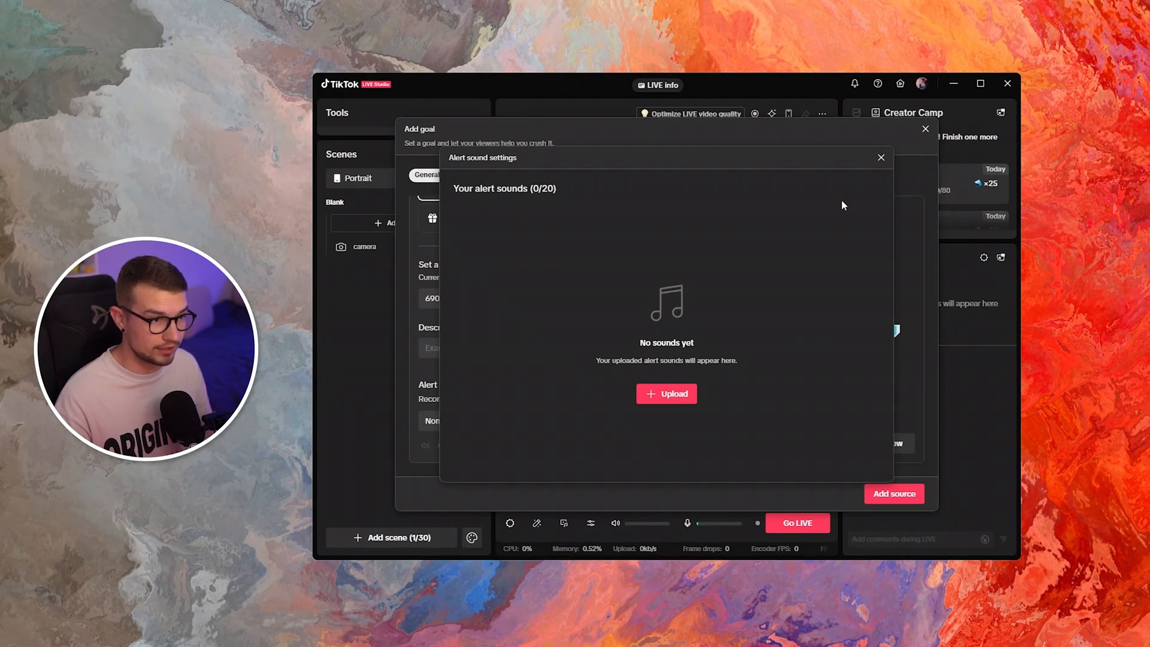
click(880, 157)
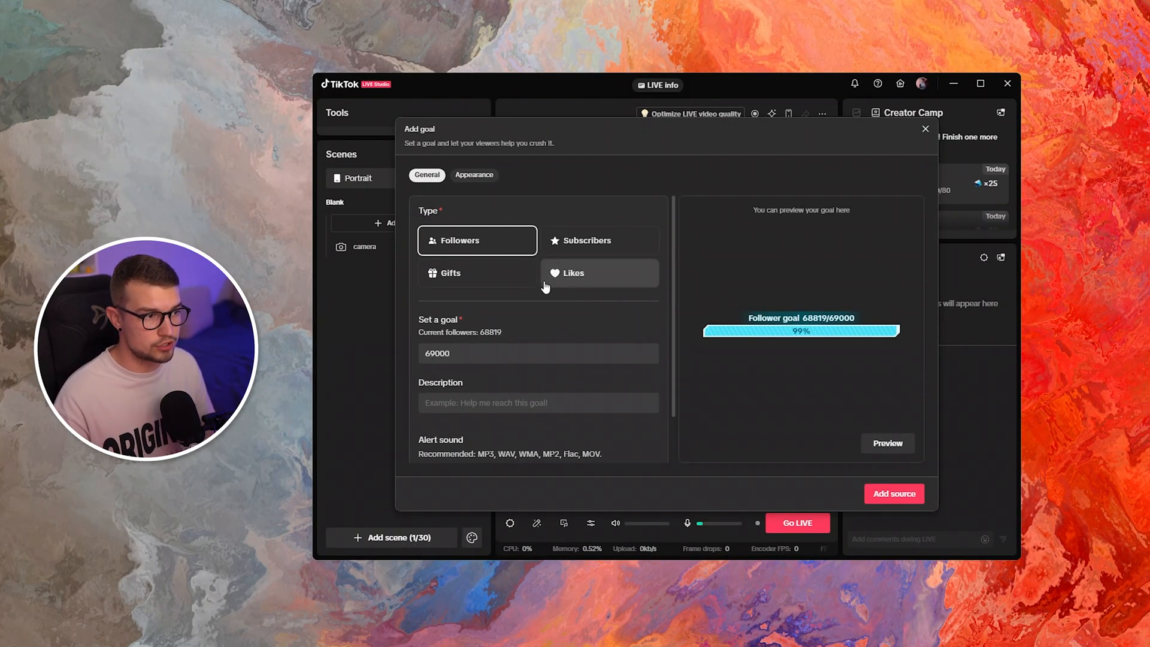
click(475, 175)
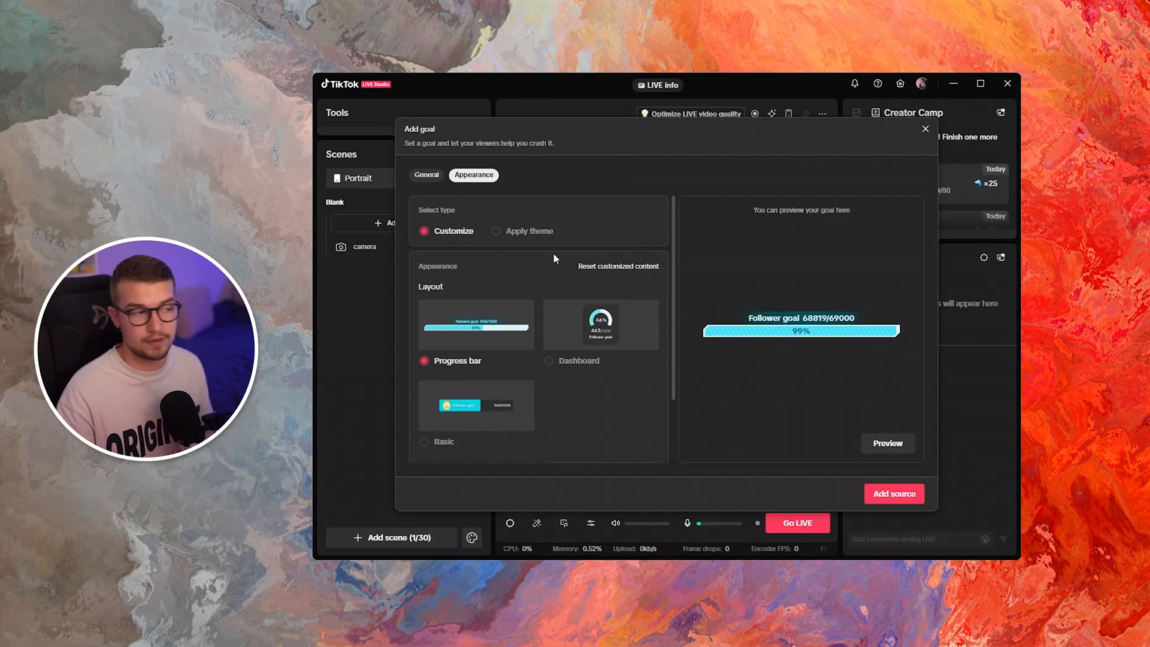
click(496, 231)
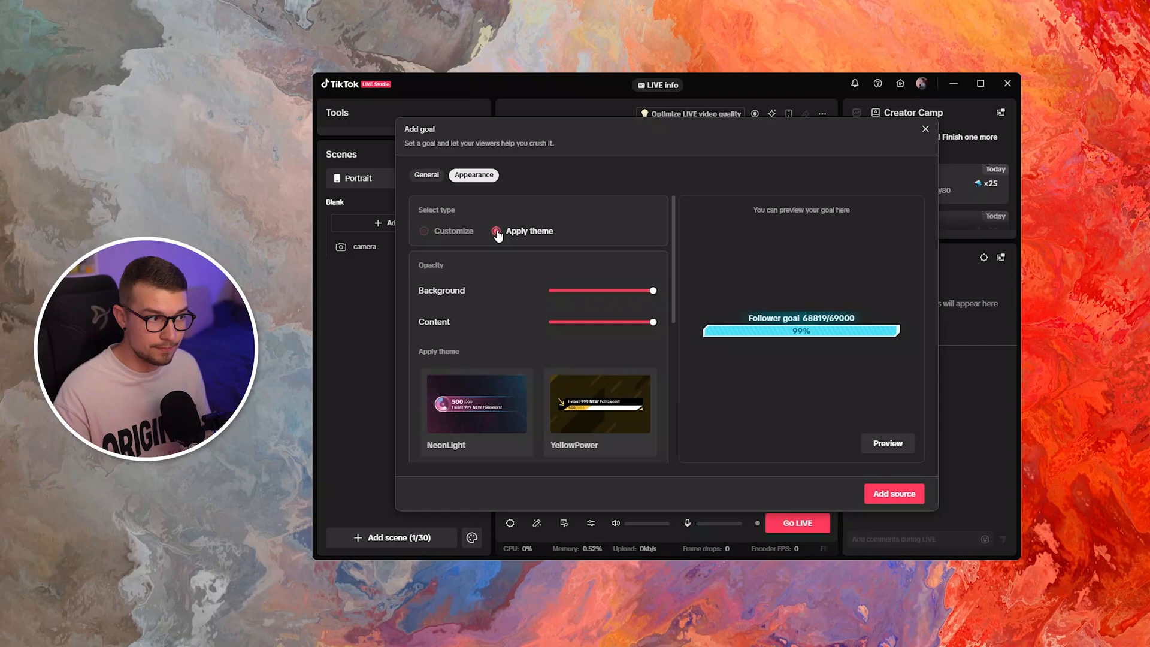
scroll(down, 3)
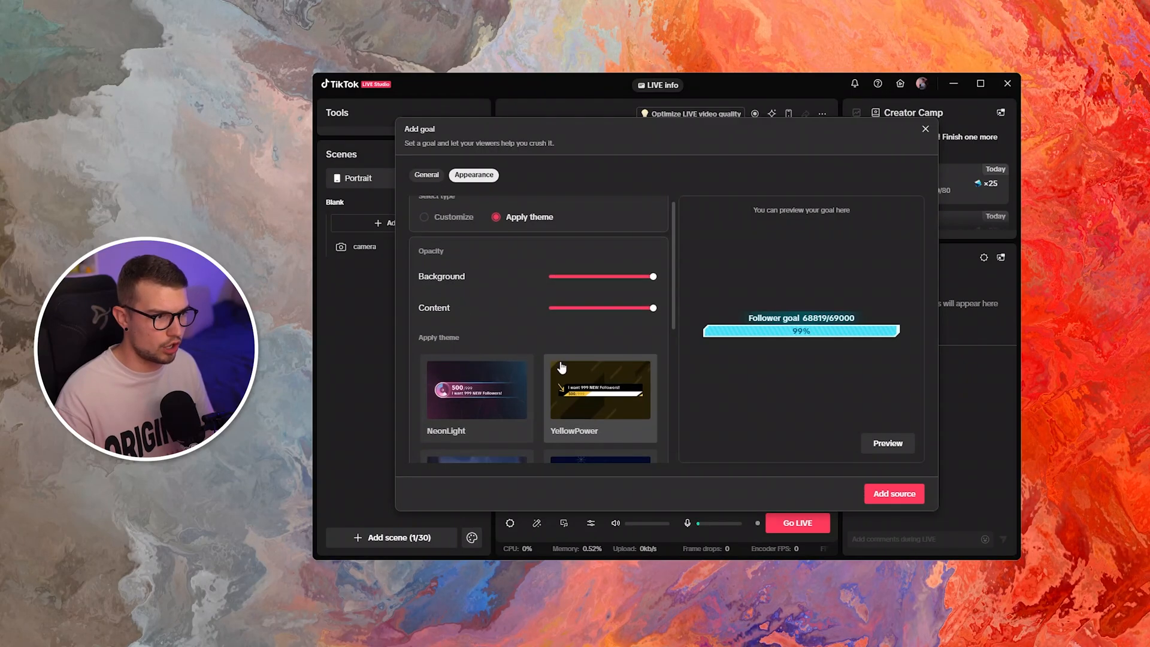
click(426, 175)
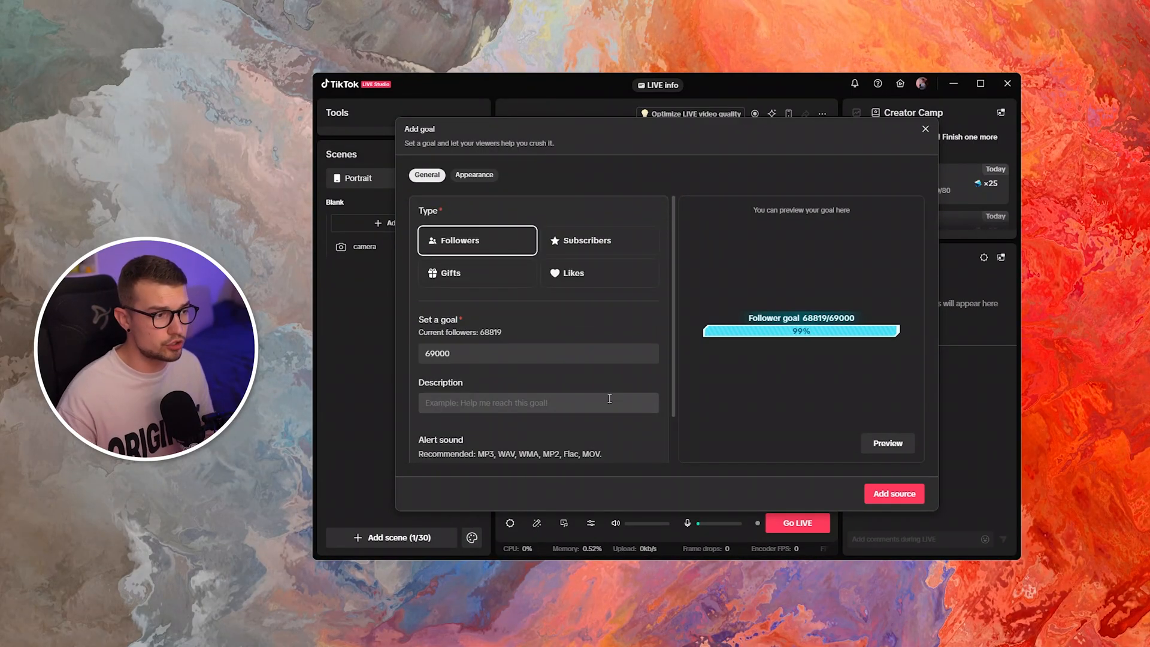
- Add the follower goal source to the scene and reopen its settings
click(893, 493)
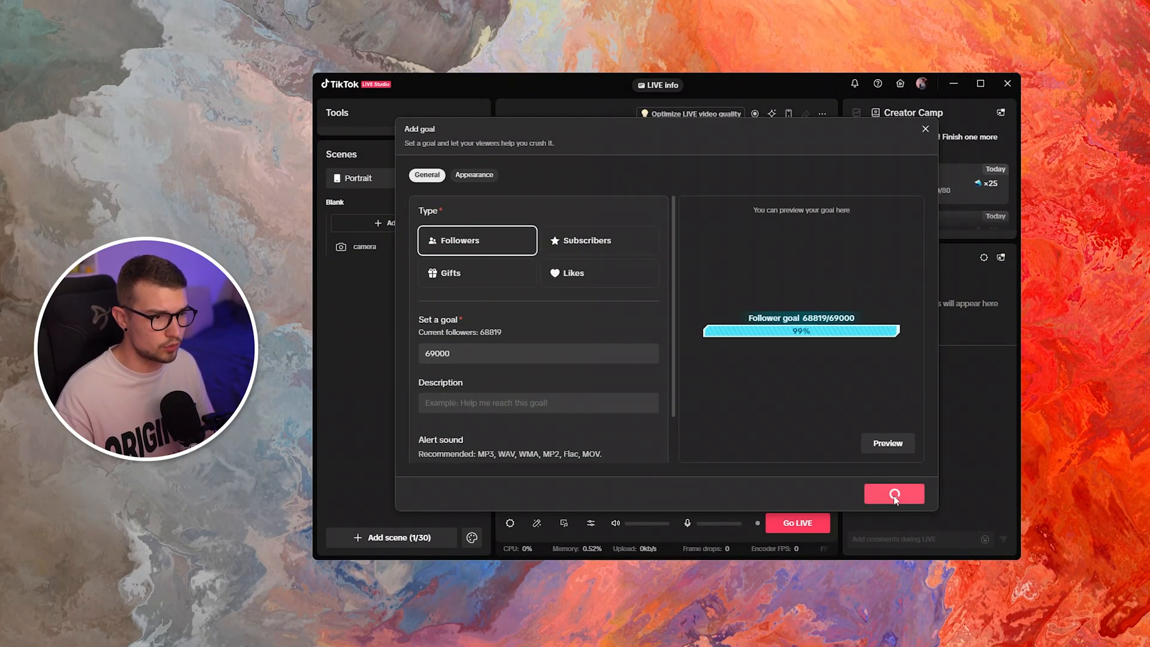
click(893, 492)
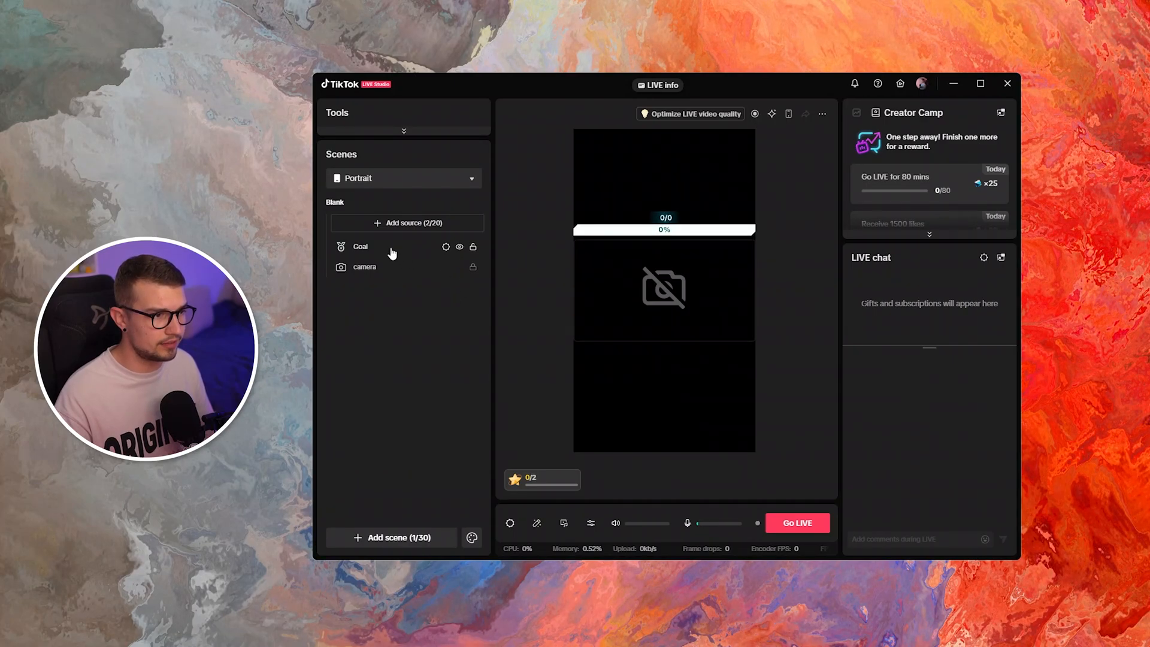
click(360, 245)
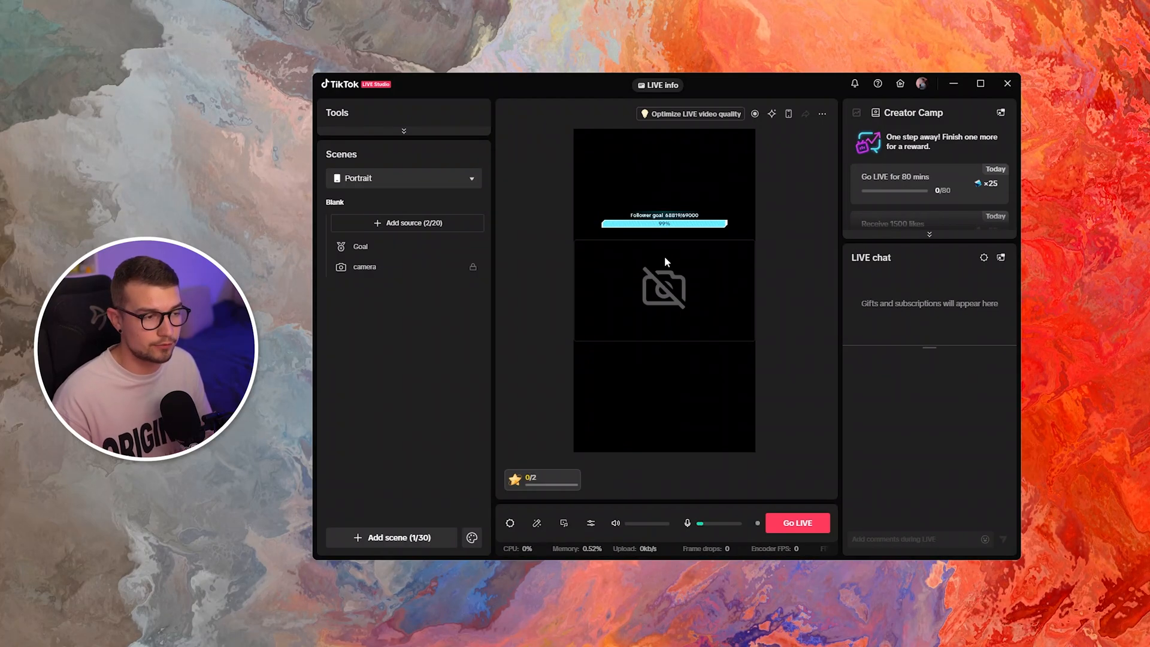
mouse_move(675, 238)
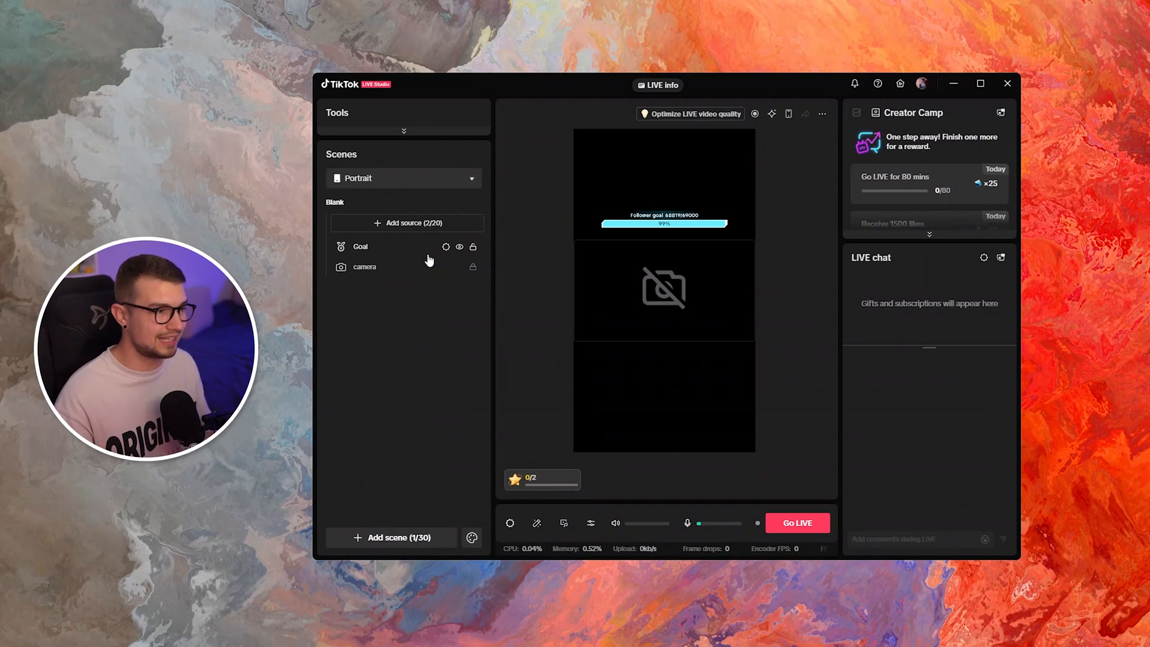
mouse_move(446, 247)
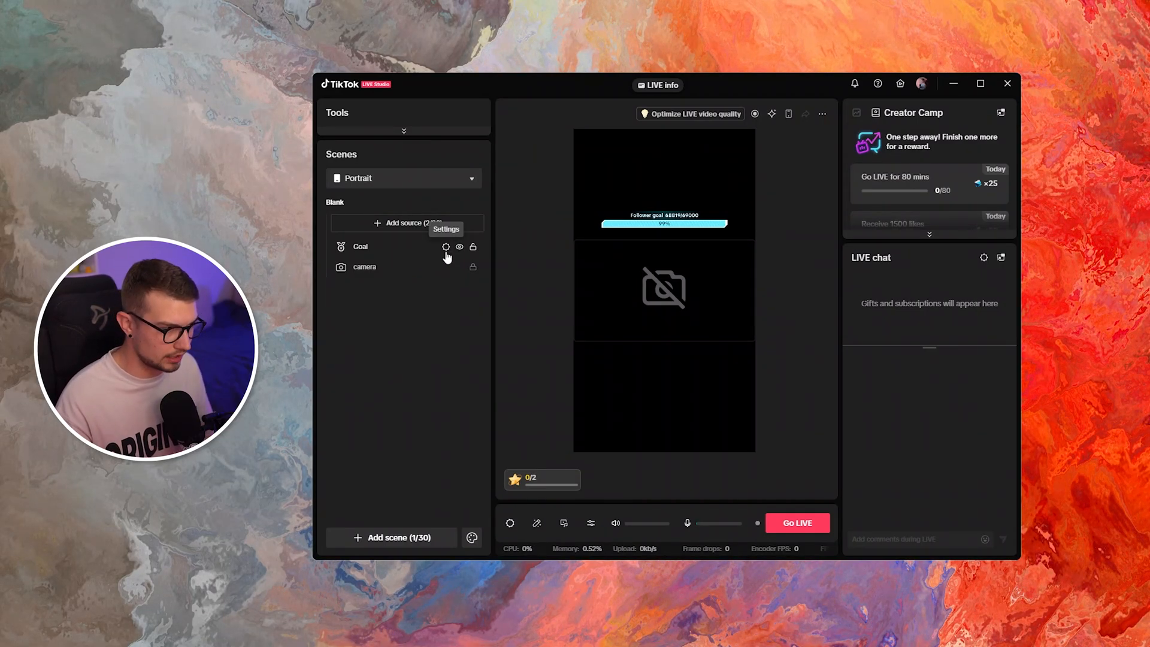
click(446, 246)
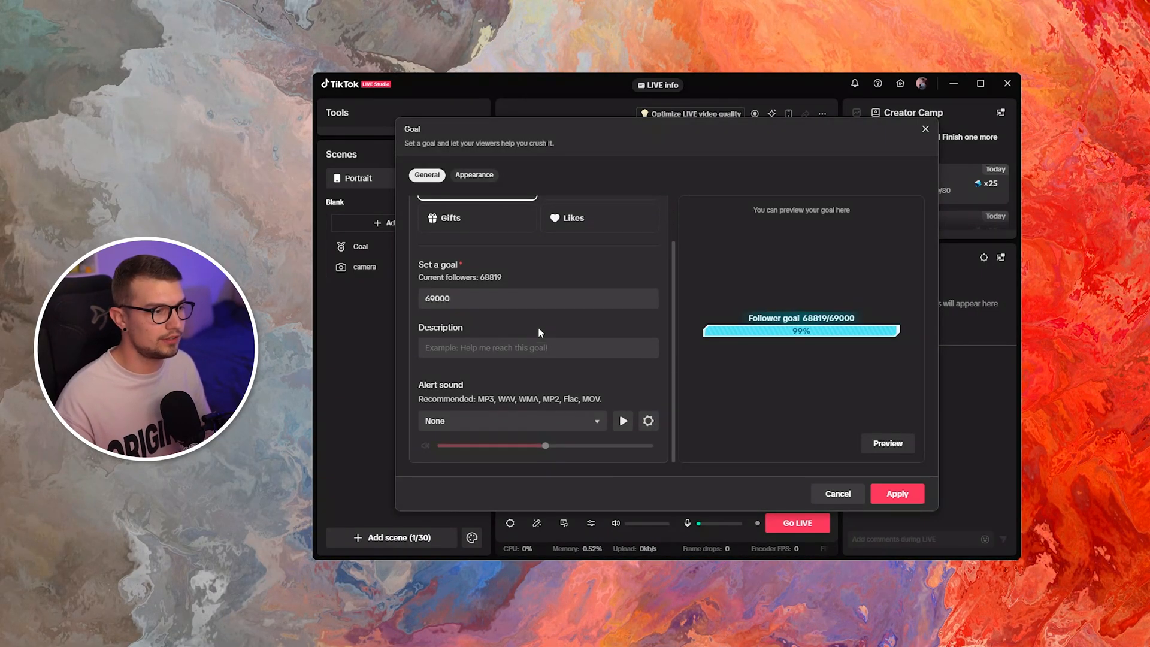